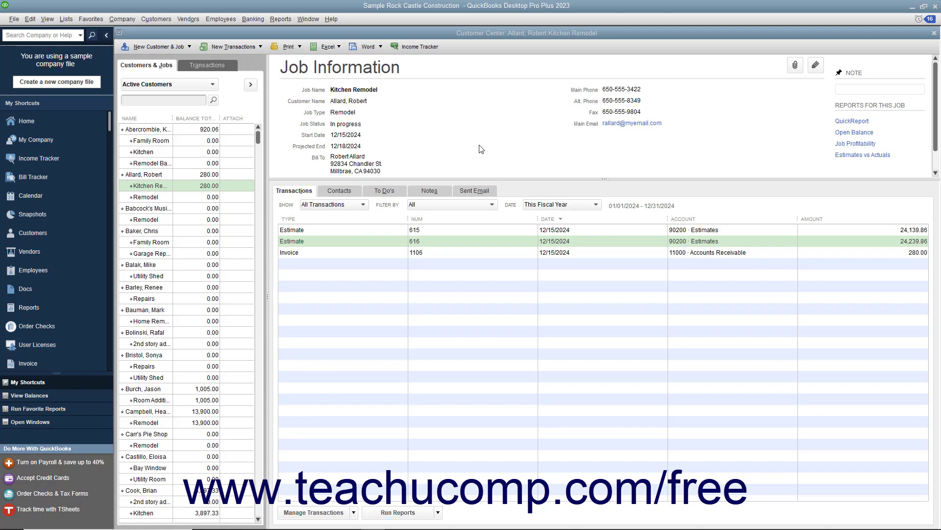
{"action": "mouse_move", "coordinate": [380, 221]}
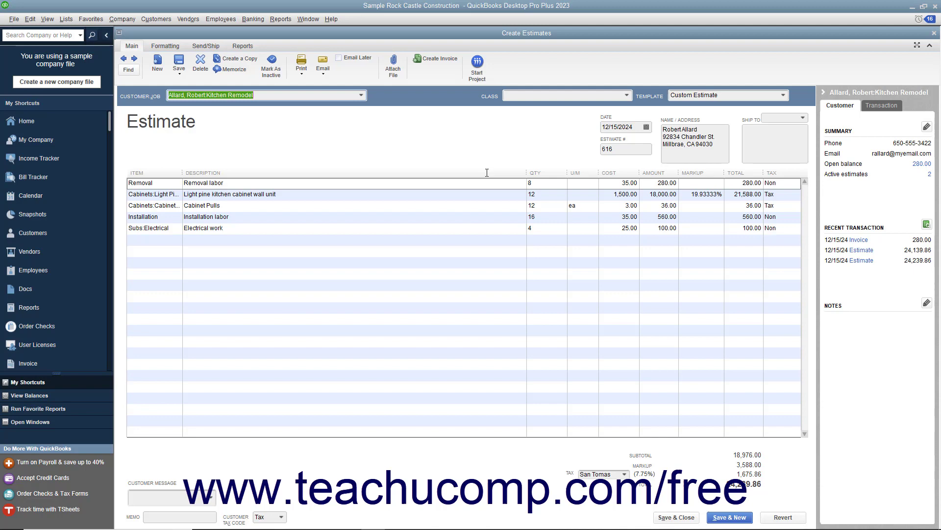
{"action": "mouse_move", "coordinate": [128, 71]}
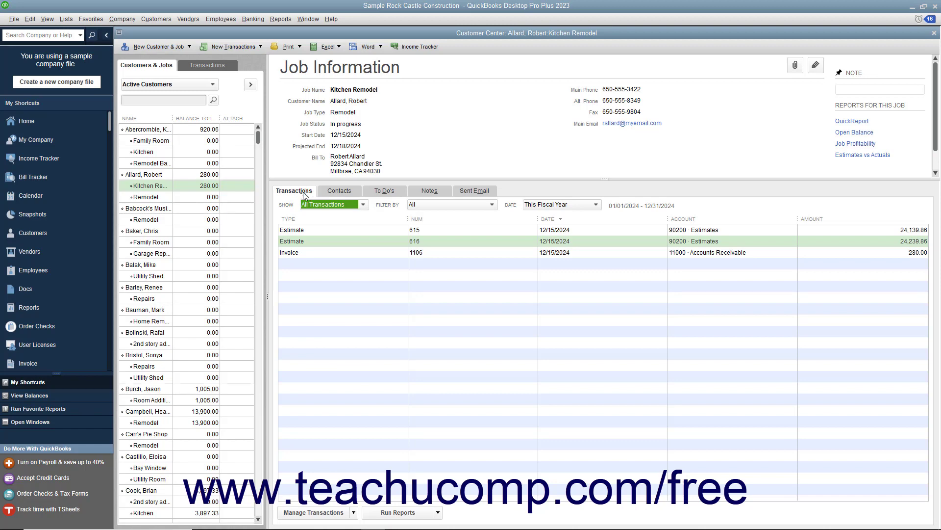
{"action": "mouse_move", "coordinate": [327, 244]}
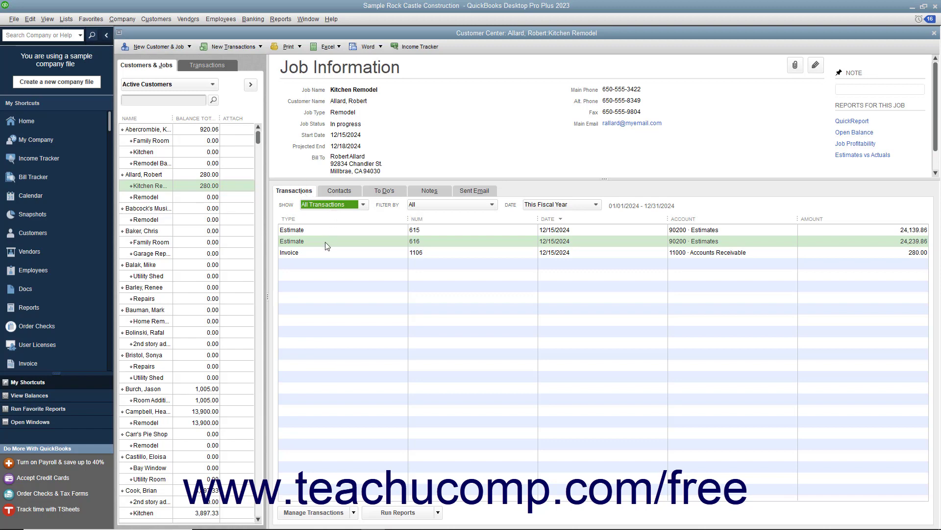
Select estimate 616 in the Kitchen Remodel job's transactions and open it for editing.
{"action": "left_click", "coordinate": [325, 240]}
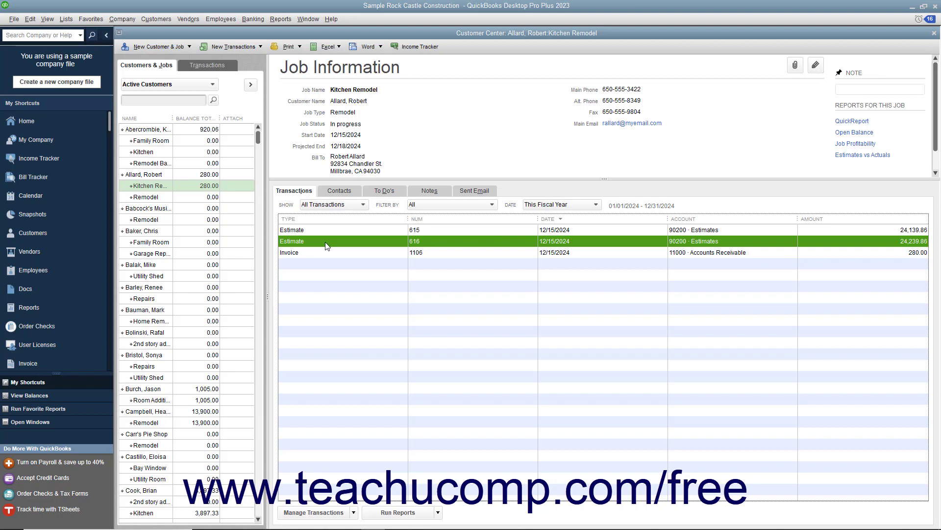
{"action": "mouse_move", "coordinate": [328, 305]}
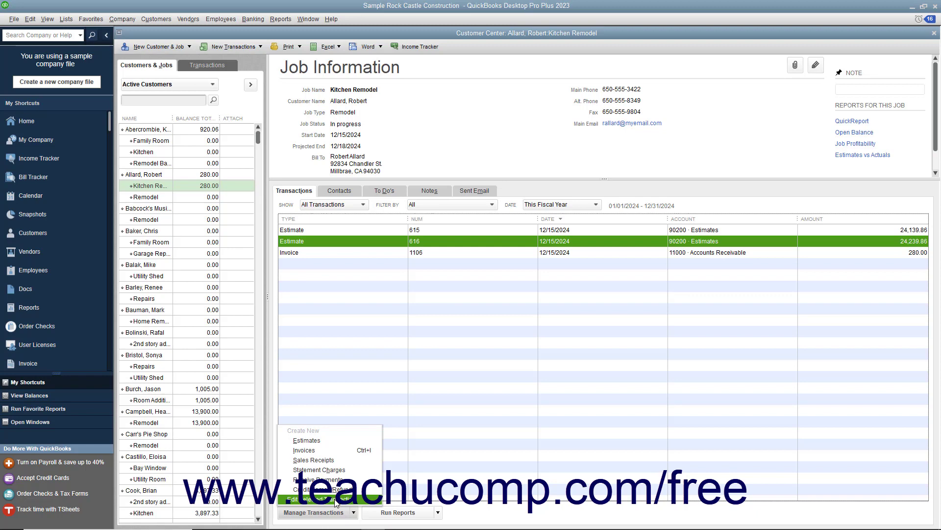
{"action": "left_click", "coordinate": [315, 499]}
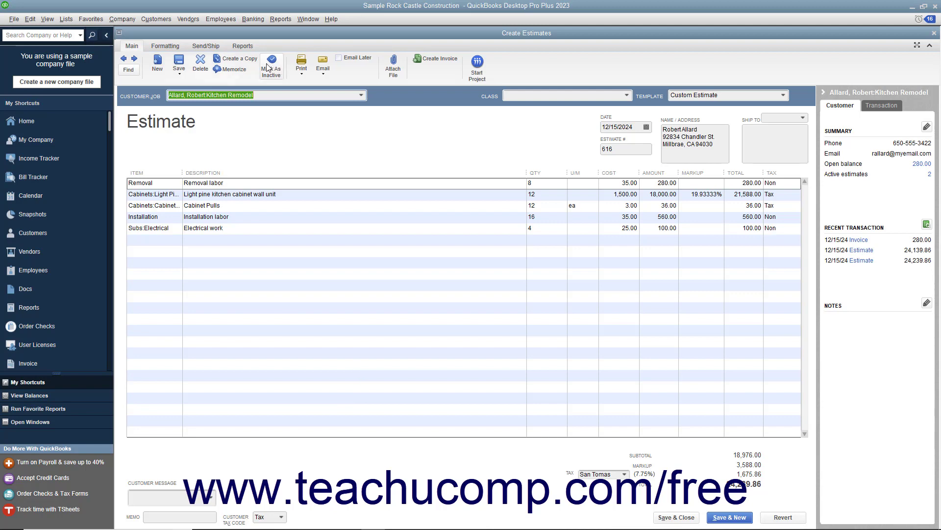
{"action": "mouse_move", "coordinate": [270, 66]}
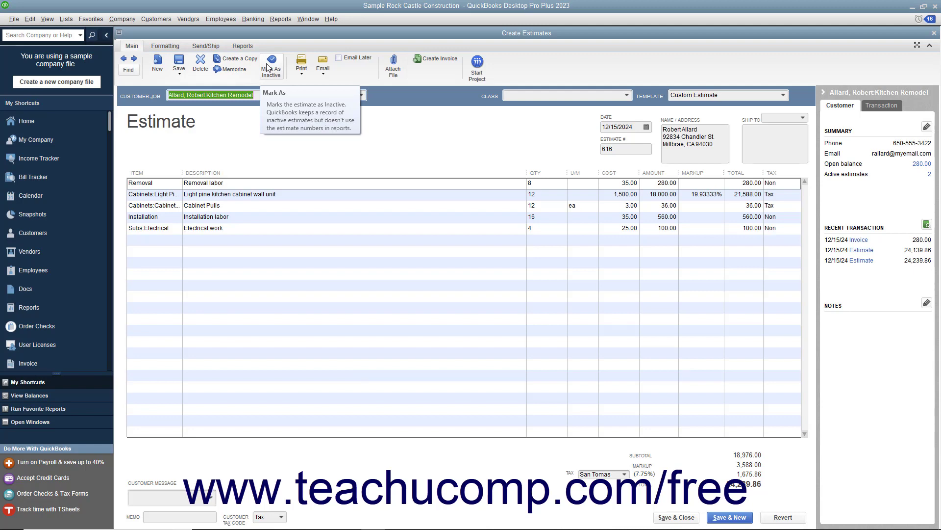
{"action": "mouse_move", "coordinate": [559, 467]}
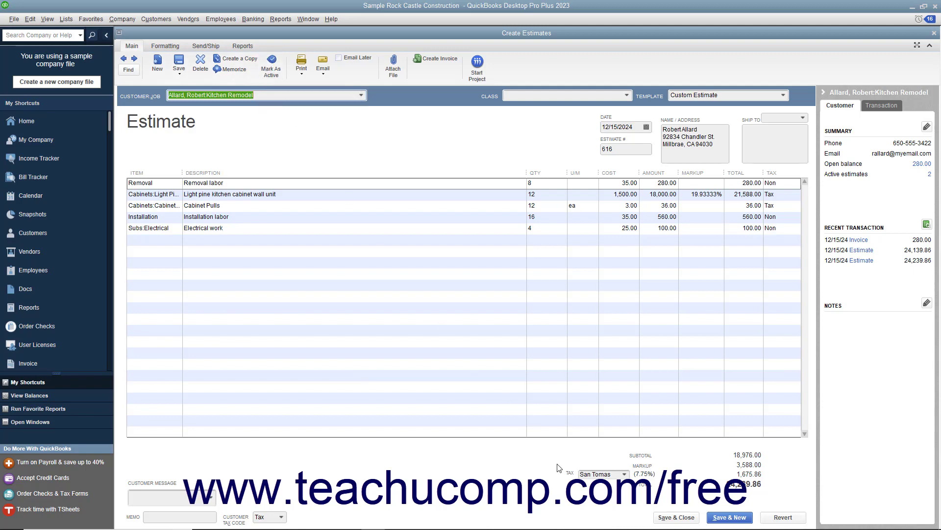
{"action": "mouse_move", "coordinate": [677, 523]}
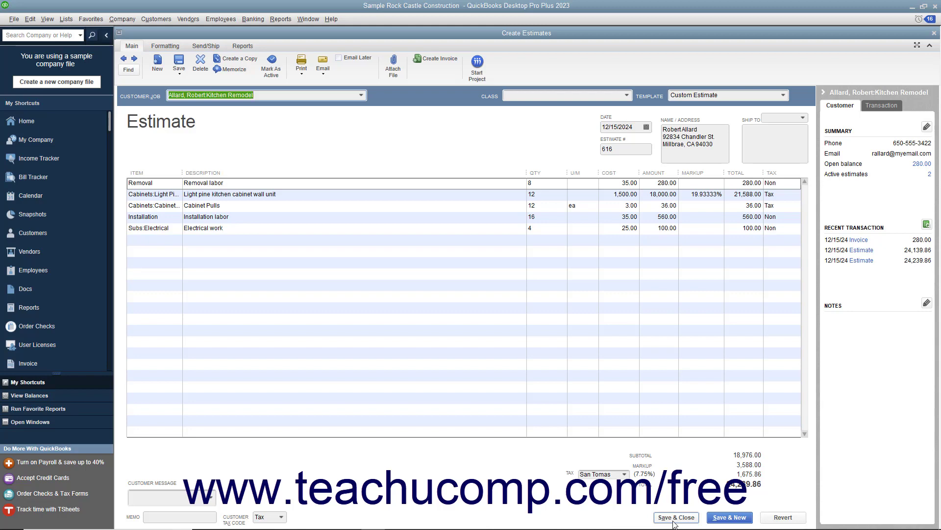
Save and close inactive estimate 616, prompting to record the change.
{"action": "left_click", "coordinate": [677, 517]}
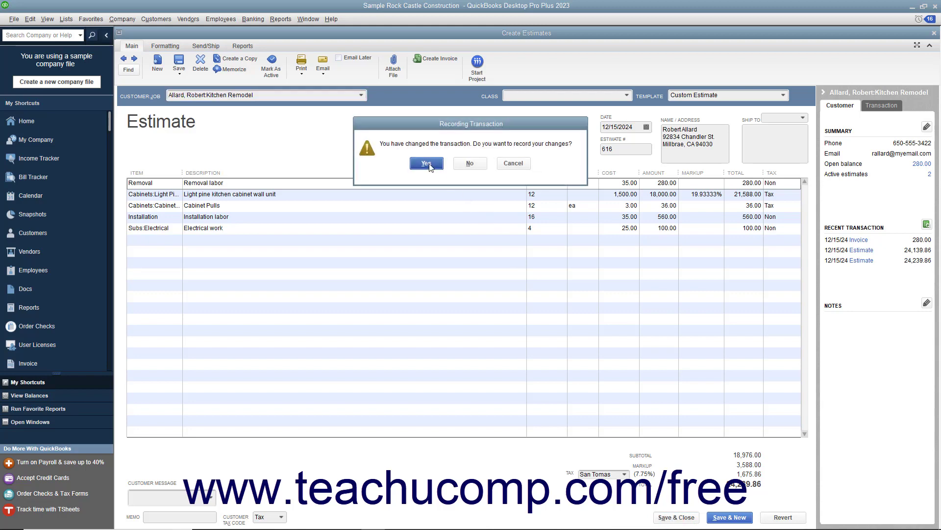